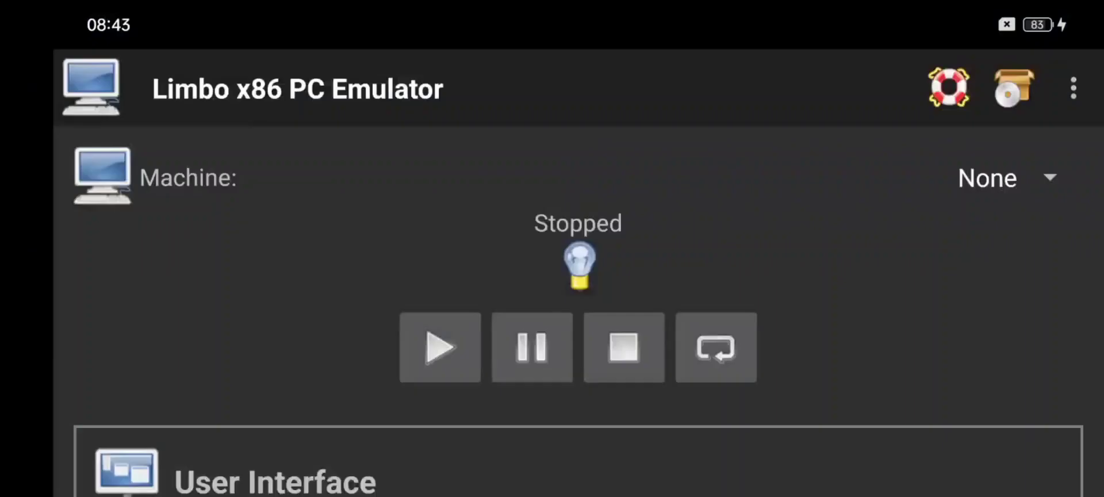
Create a new virtual machine from the Machine list and name it 'win whistler'
left_click(986, 177)
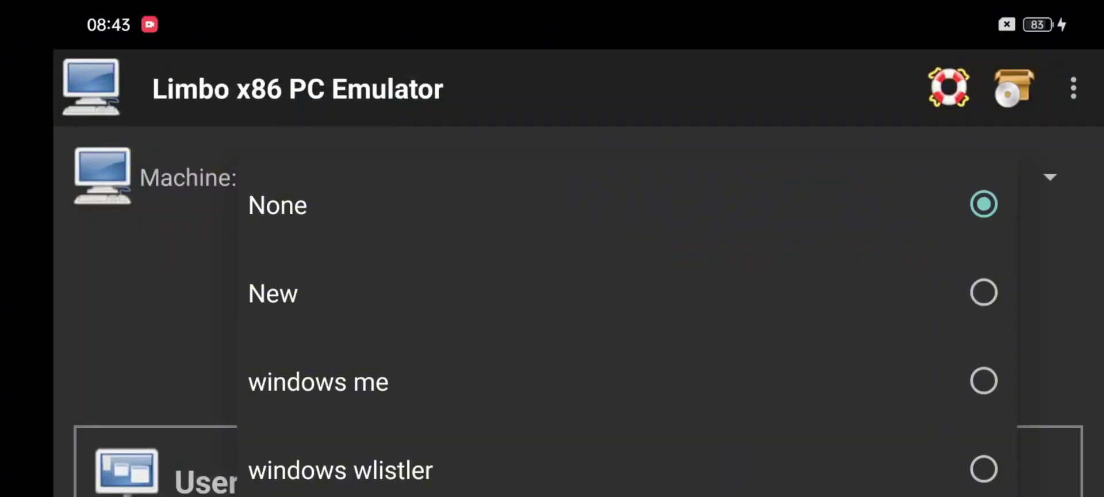
left_click(273, 293)
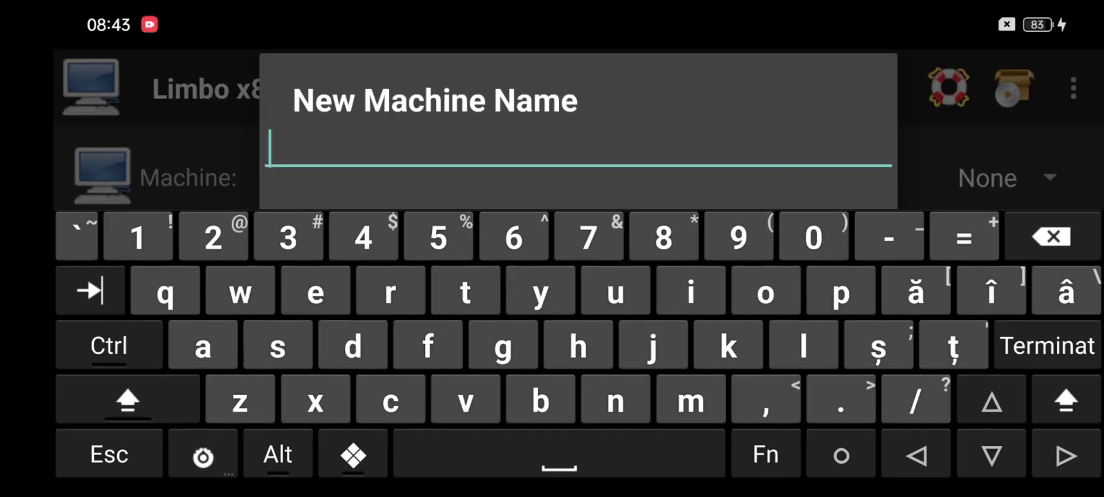
type("win wh")
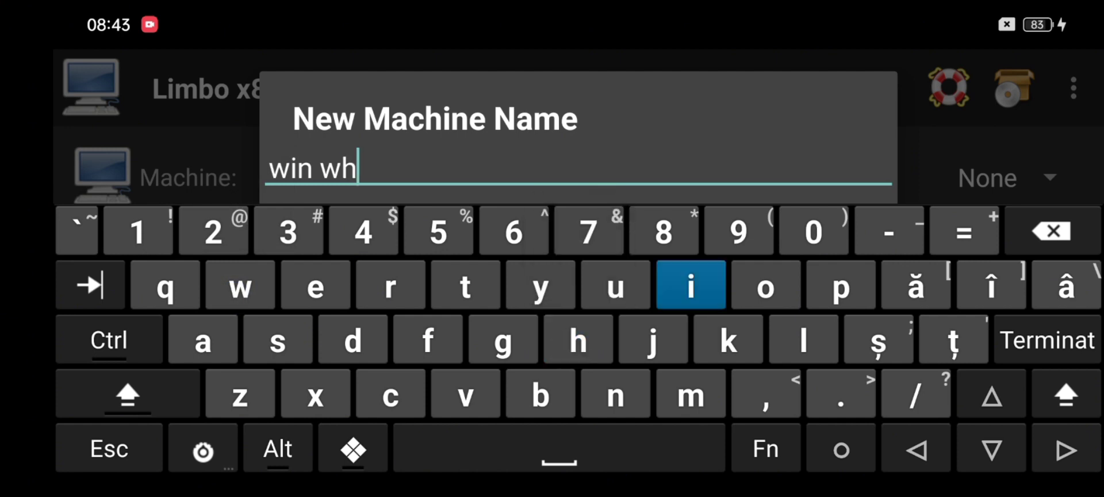
left_click(691, 284)
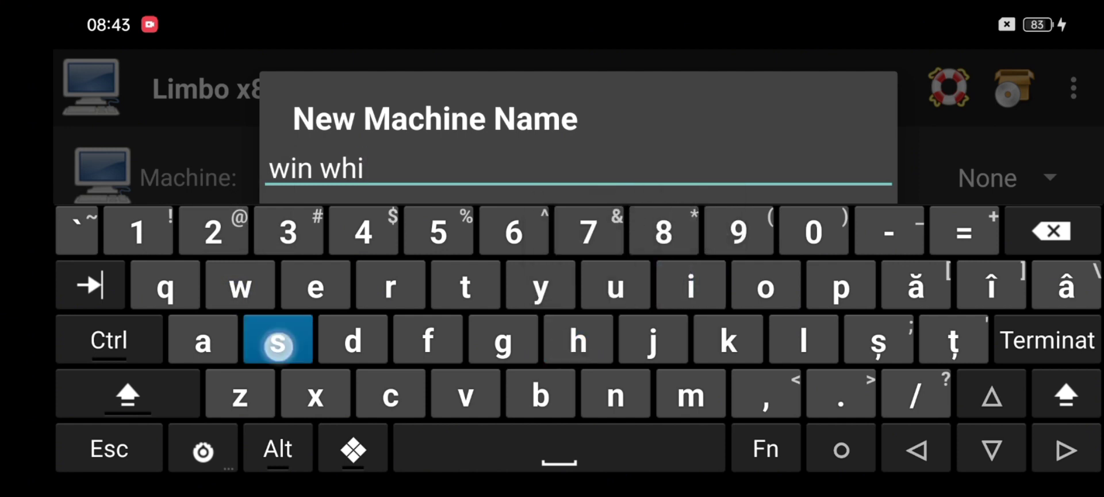
left_click(315, 284)
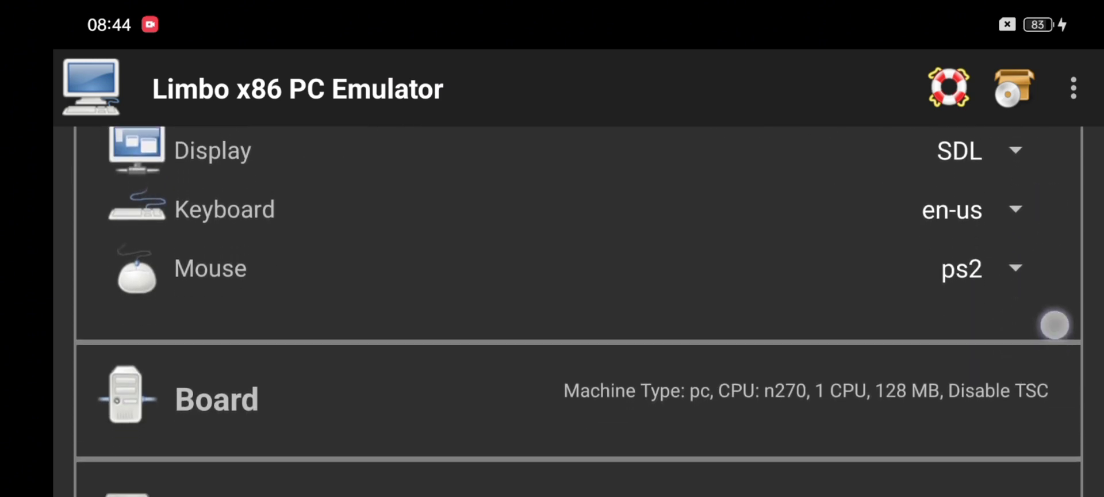
Set the Board CPU model to qemu32 with 4 cores, accepting the multiple-CPU warning
scroll("down", 3)
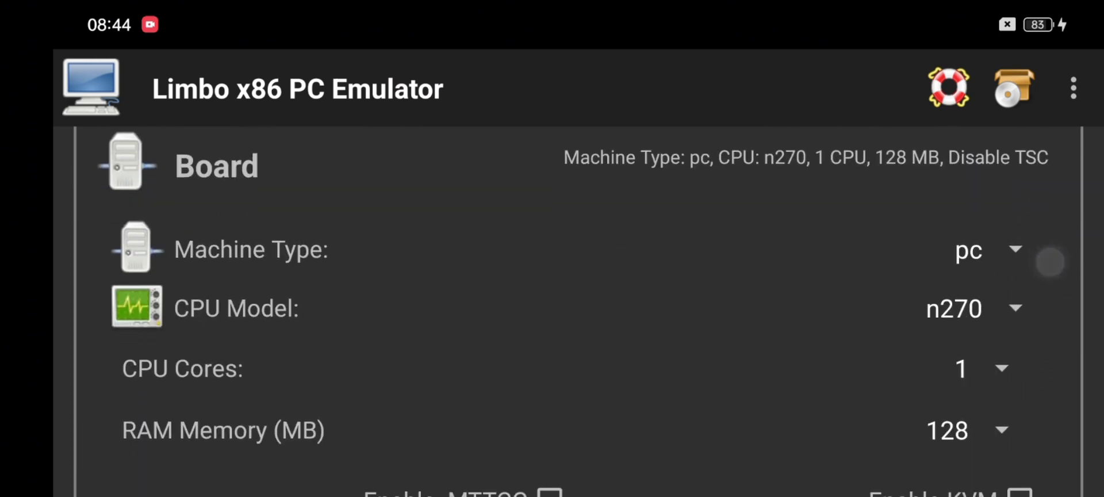
scroll("down", 3)
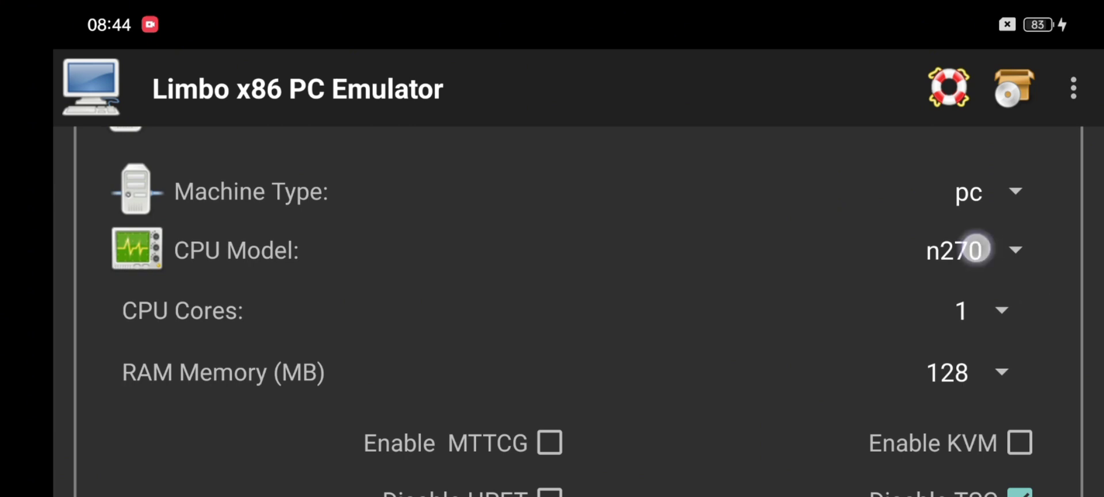
left_click(958, 249)
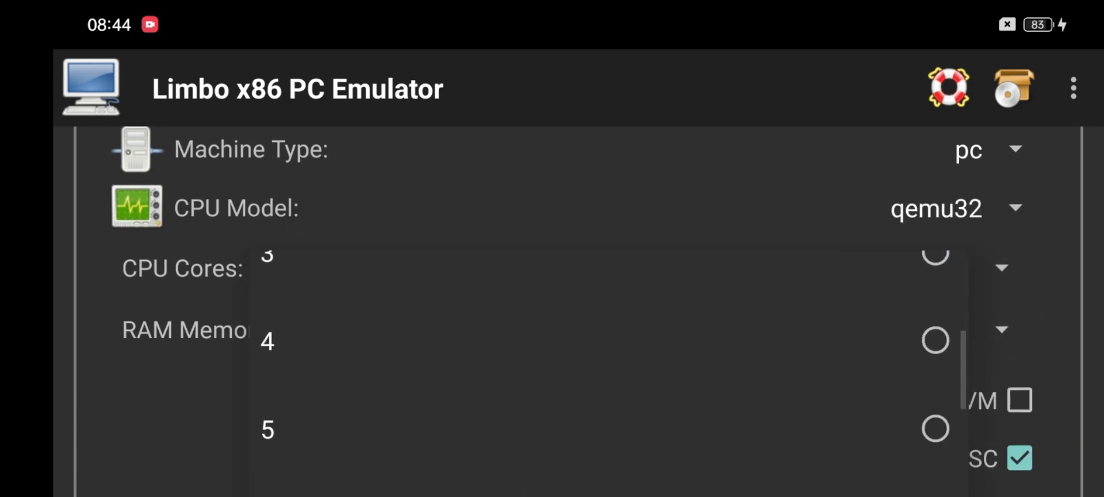
left_click(268, 340)
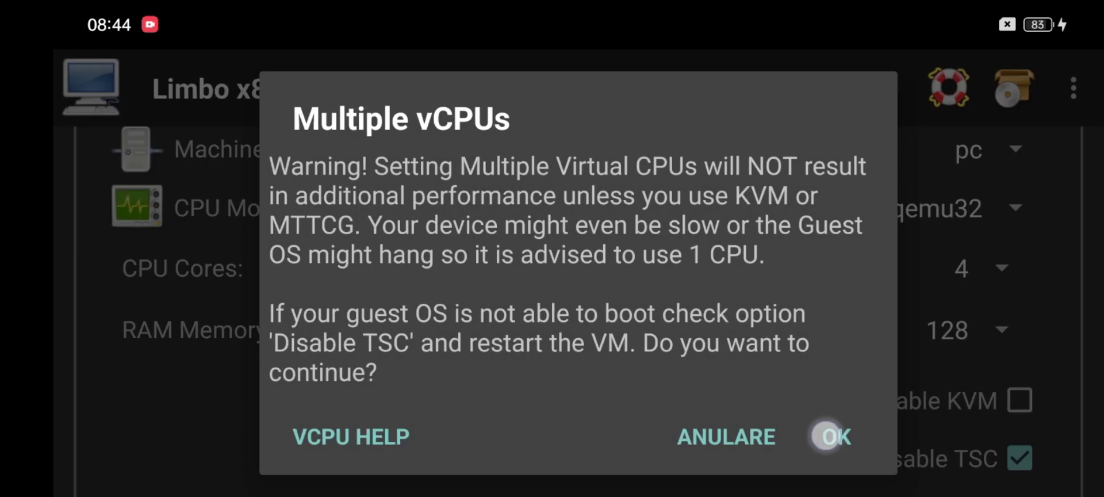
left_click(832, 436)
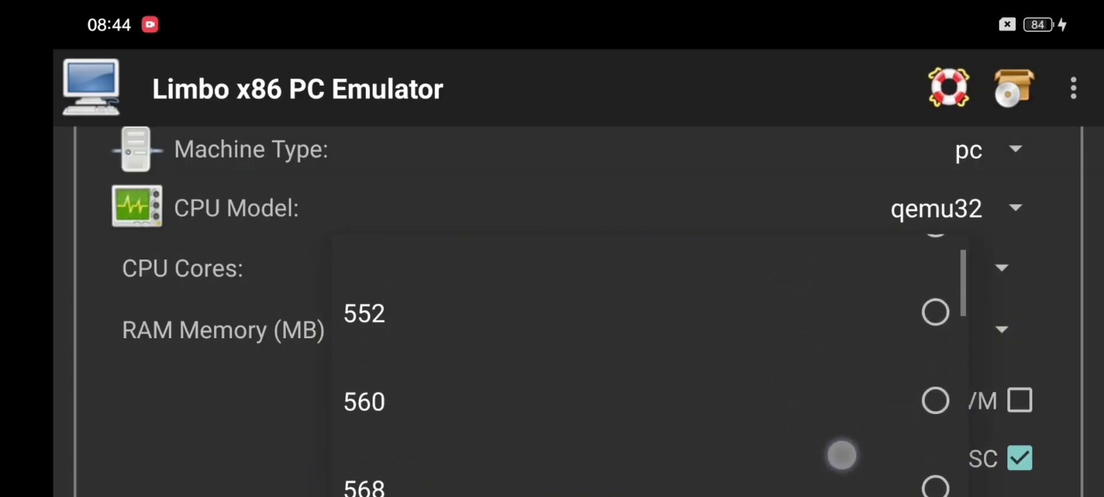
Set the machine's RAM memory to 512 MB
scroll("down", 3)
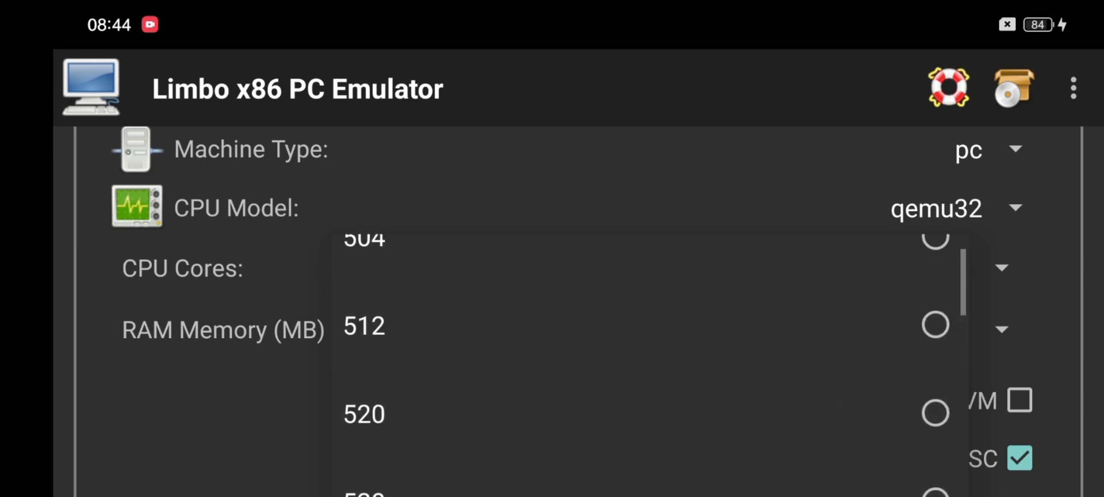
left_click(363, 326)
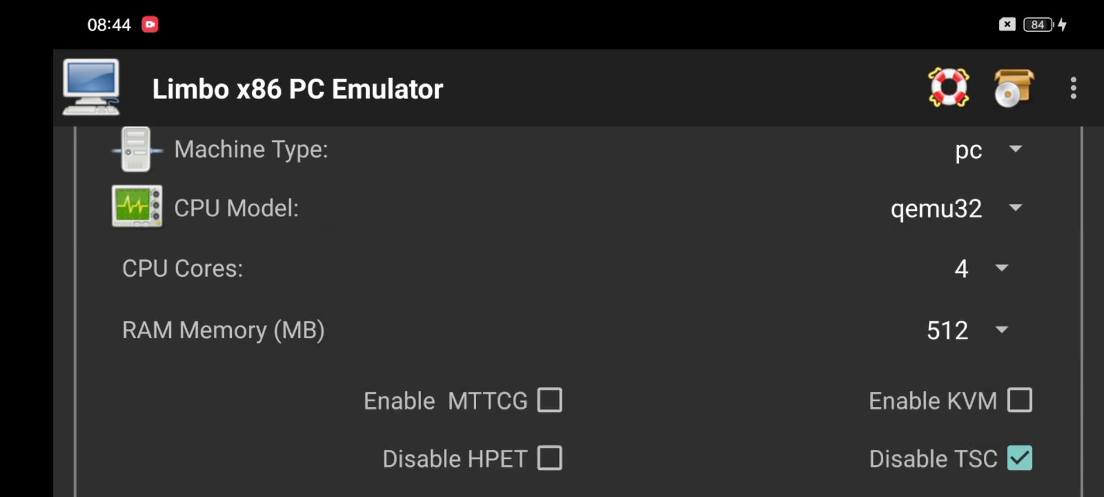
scroll("down", 3)
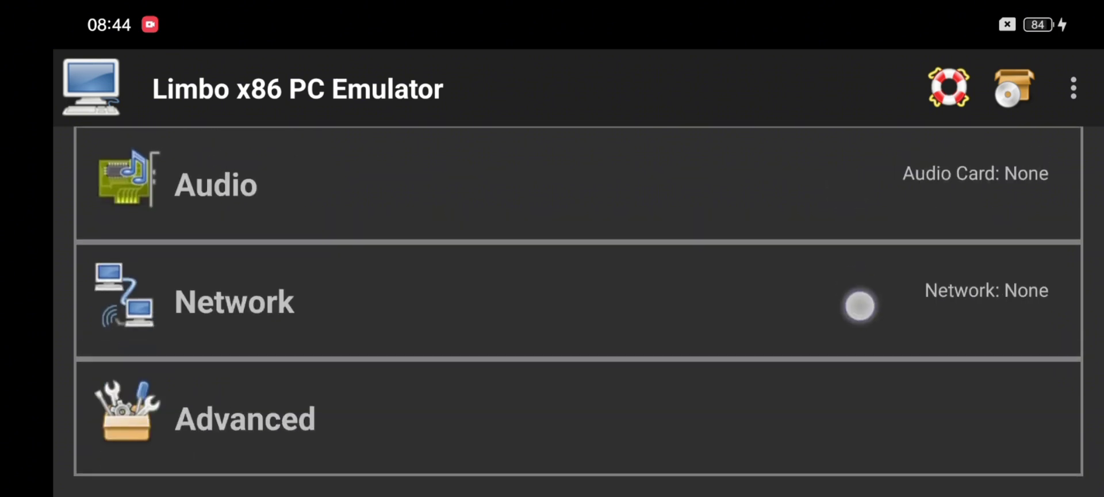
scroll("down", 3)
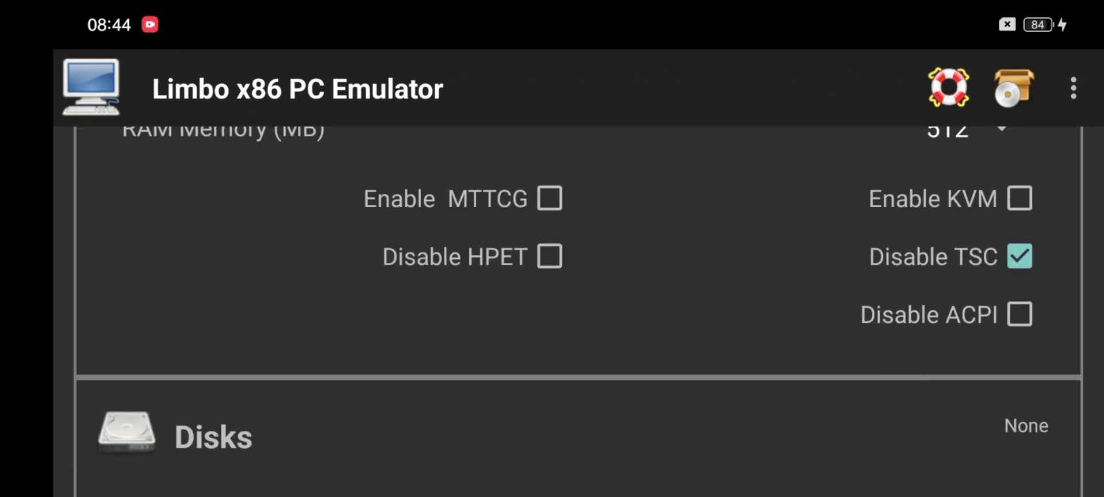
Assign a disk image to Hard Disk A and set the video display to cirrus
left_click(1026, 426)
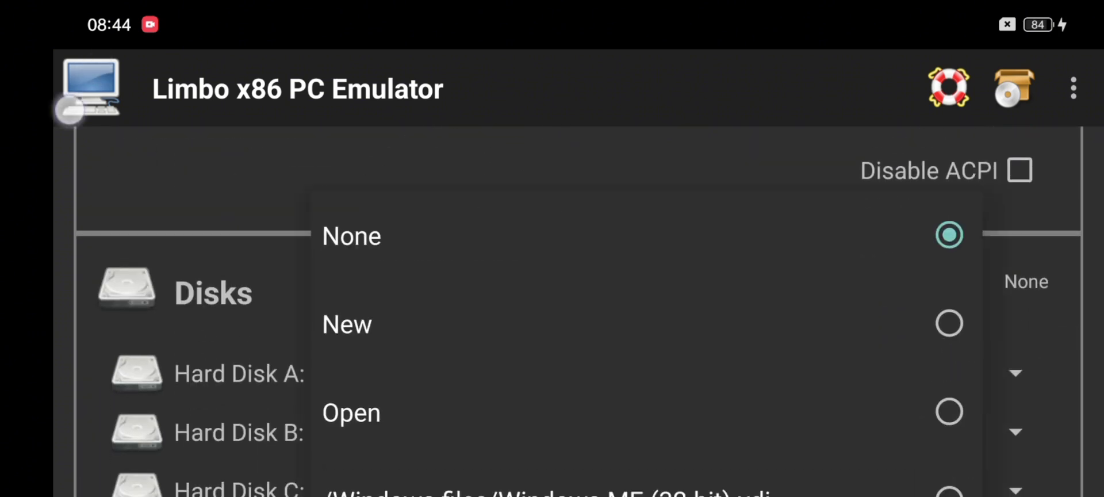
left_click(346, 325)
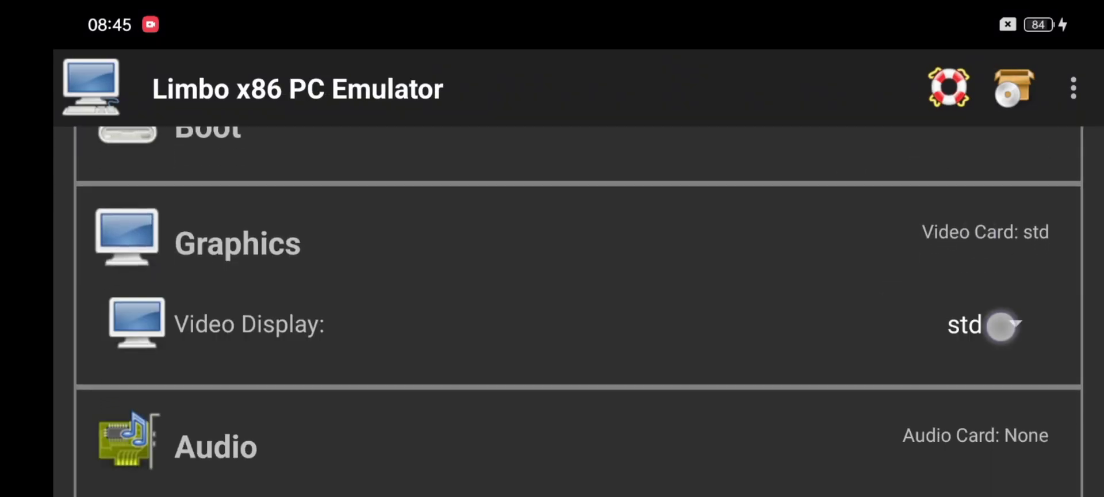
left_click(964, 325)
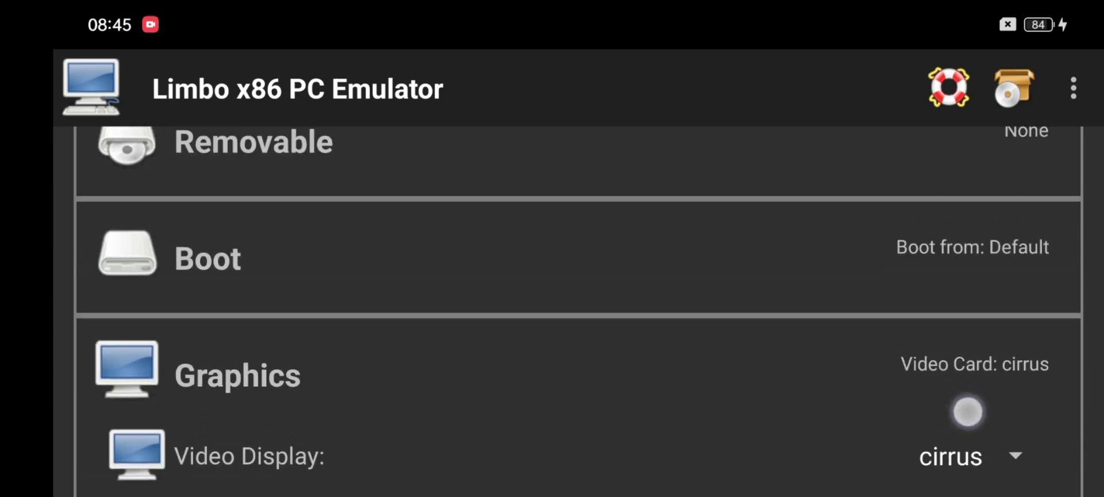
left_click(972, 246)
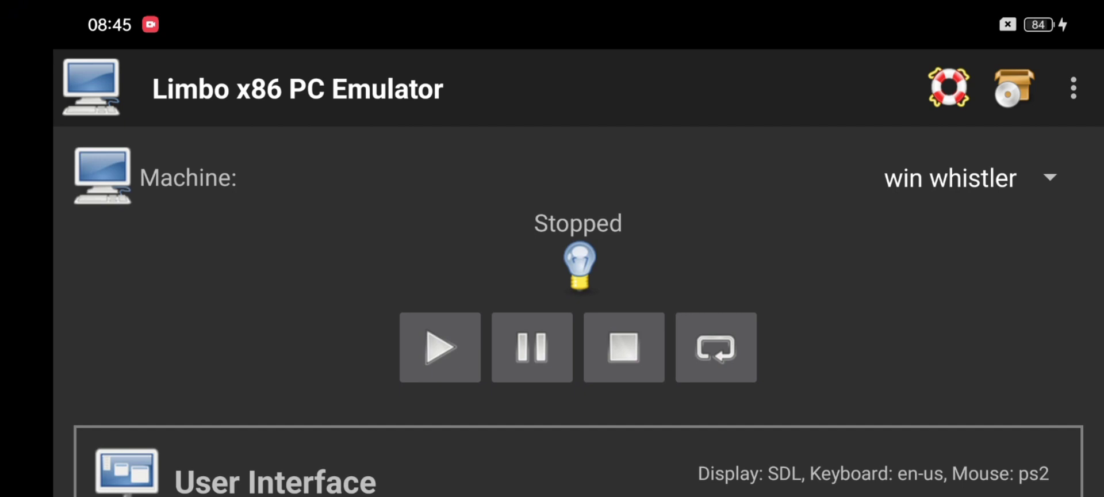
Start the win whistler VM and let it boot to the Windows Whistler desktop
left_click(439, 347)
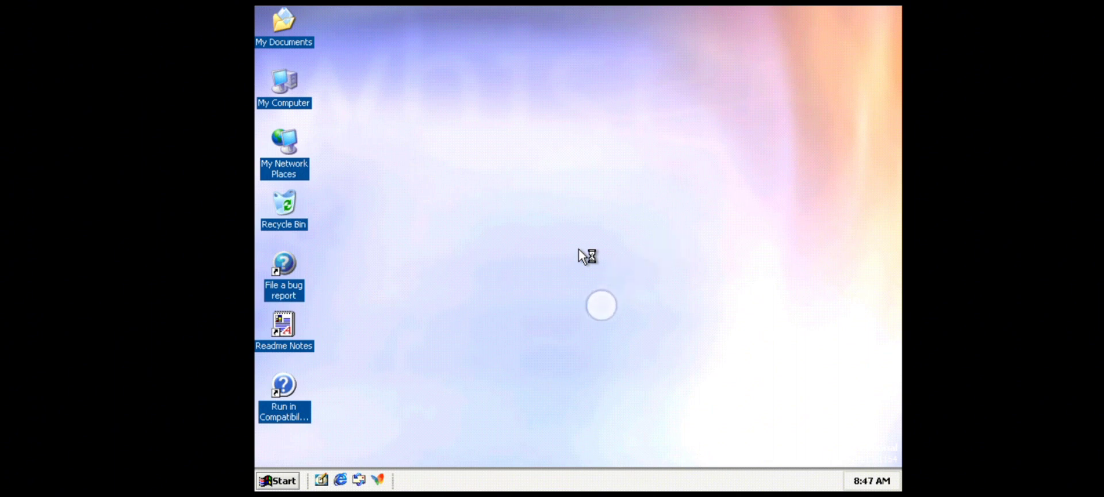
left_click_drag(588, 256, 408, 357)
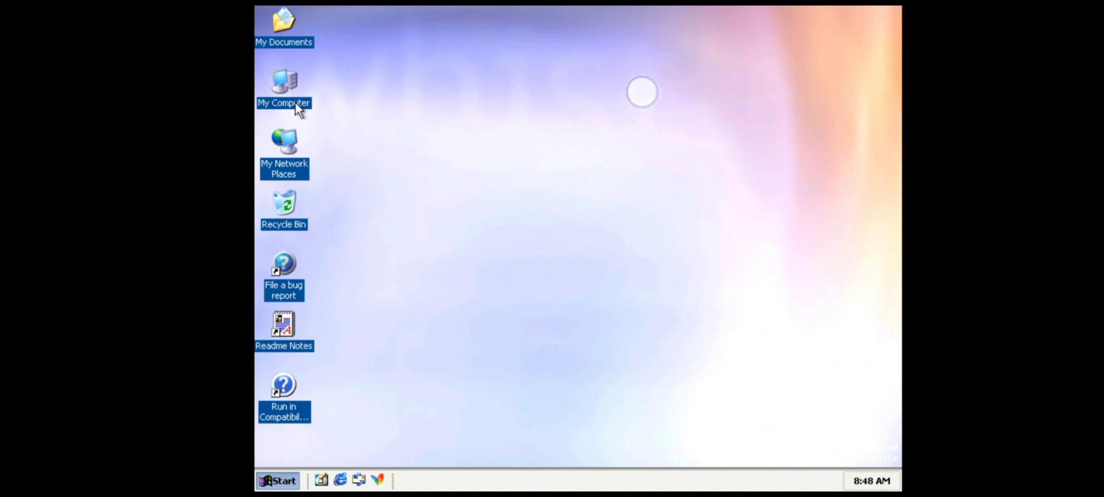
mouse_move(501, 189)
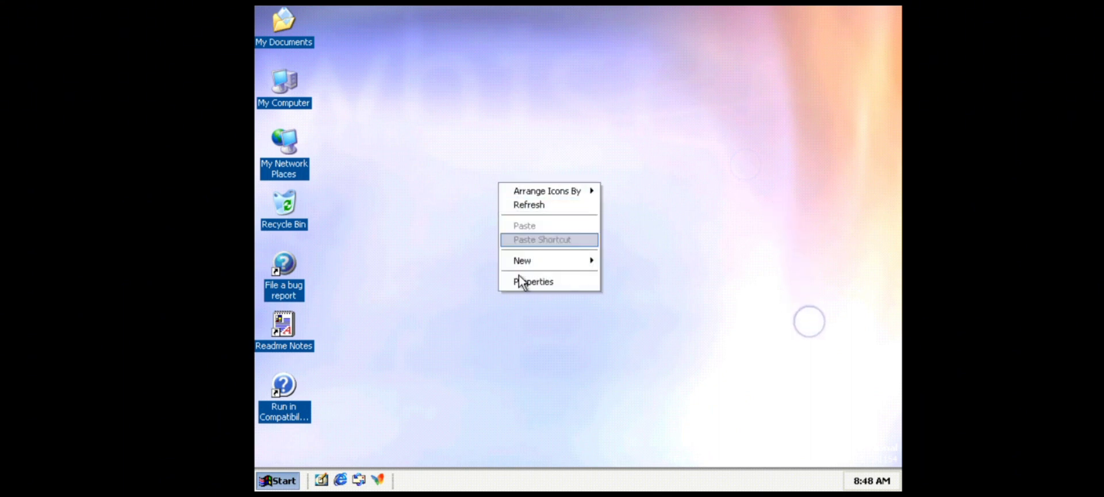
left_click(533, 281)
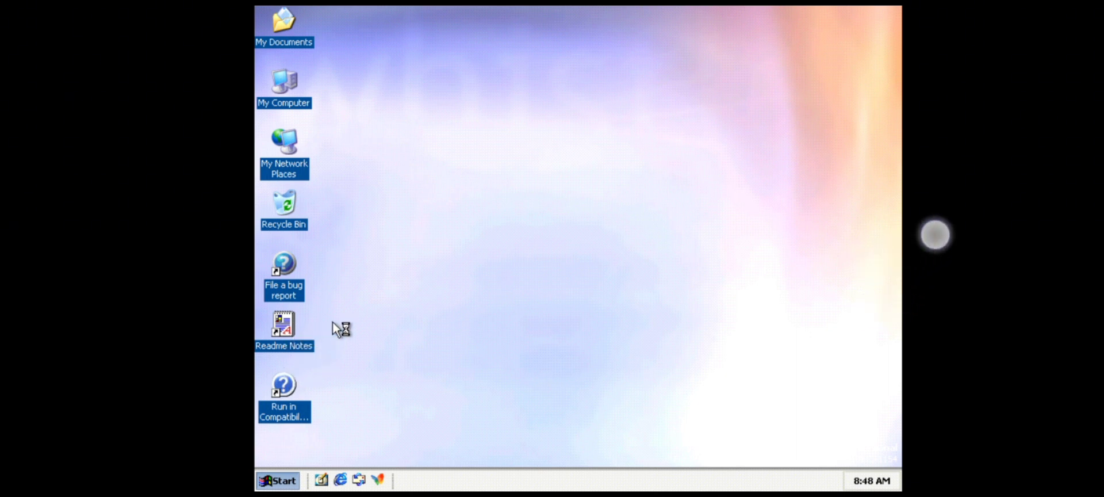
mouse_move(787, 259)
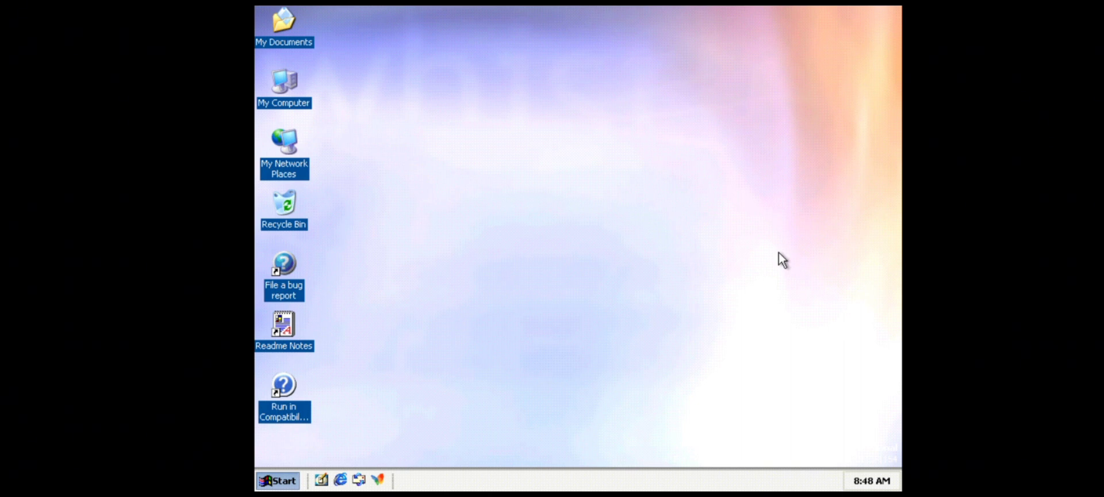
left_click(277, 480)
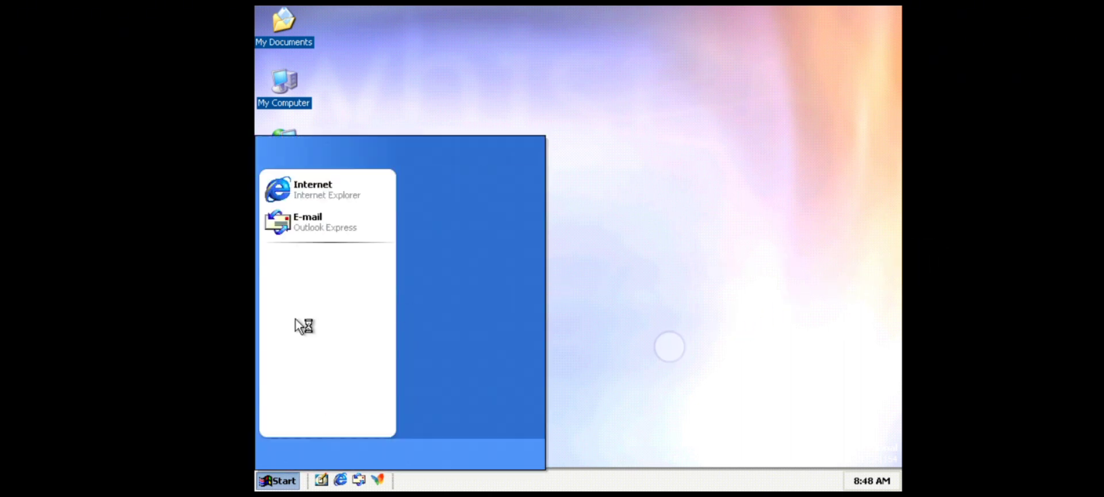
left_click(277, 480)
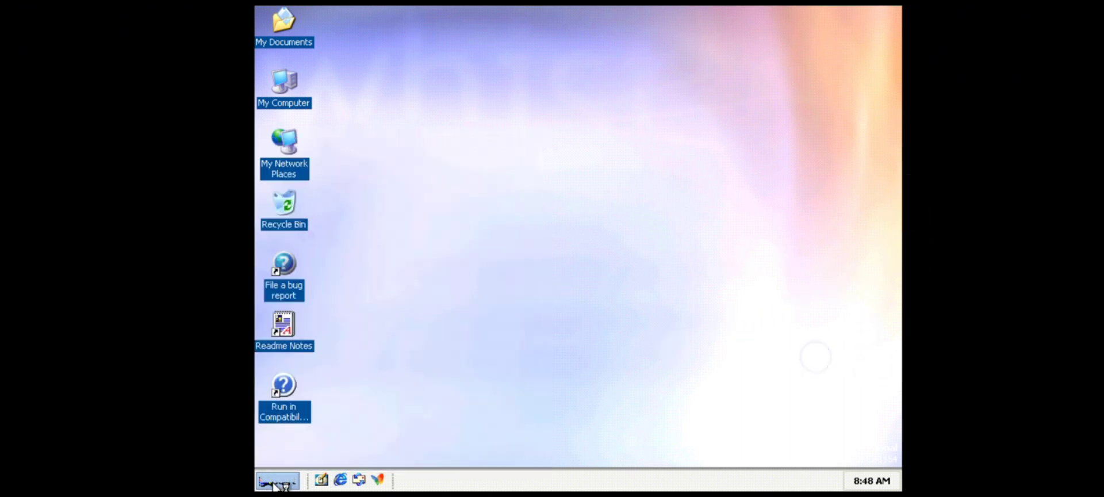
left_click(278, 480)
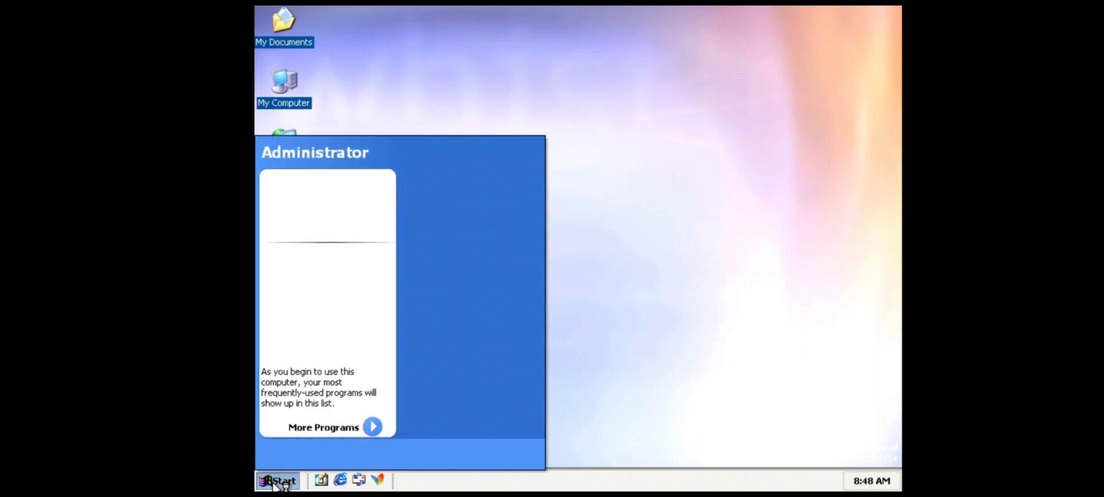
left_click(277, 479)
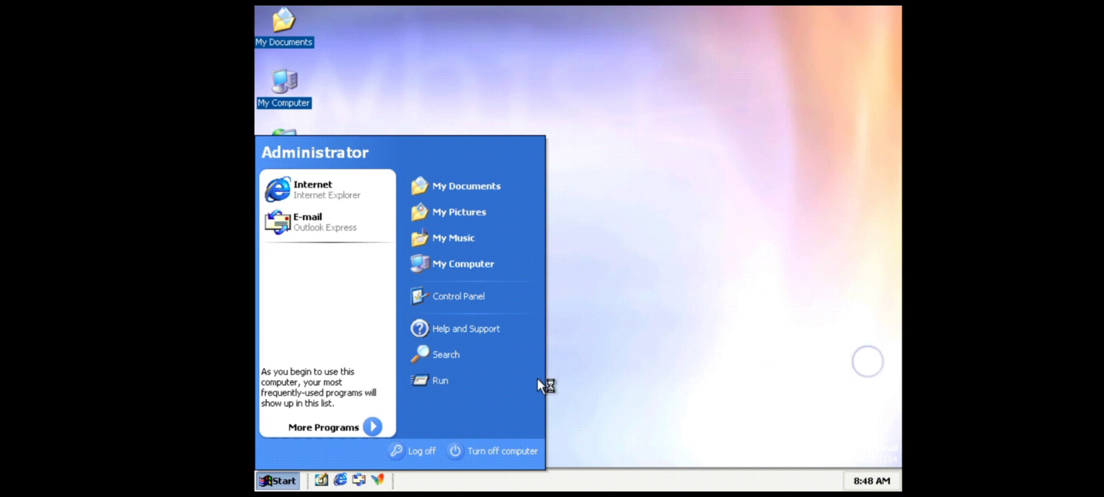
mouse_move(481, 456)
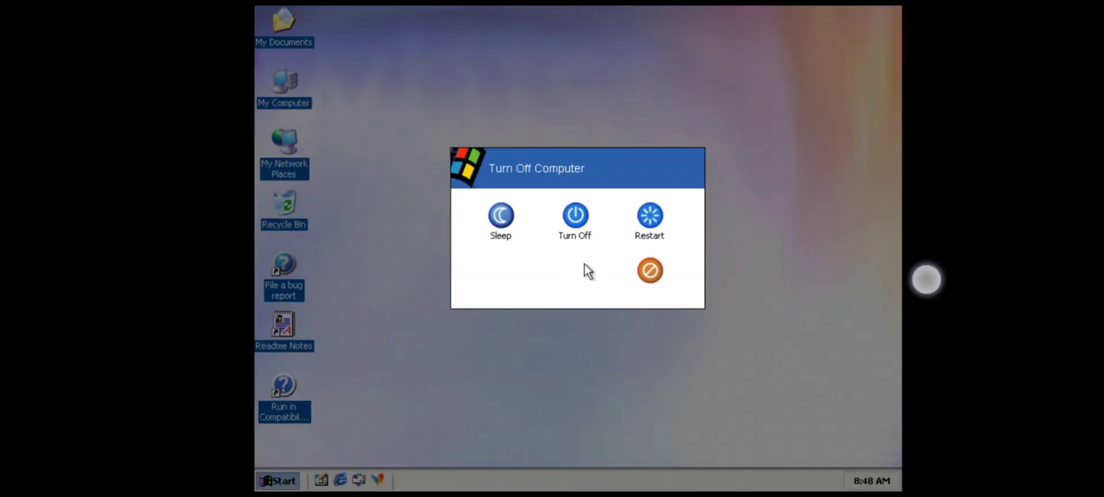
left_click(649, 270)
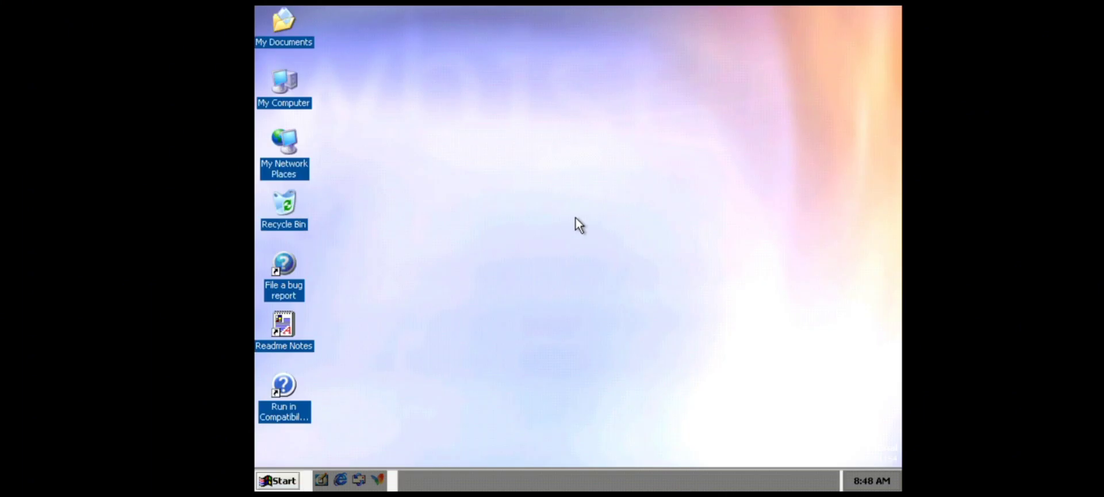